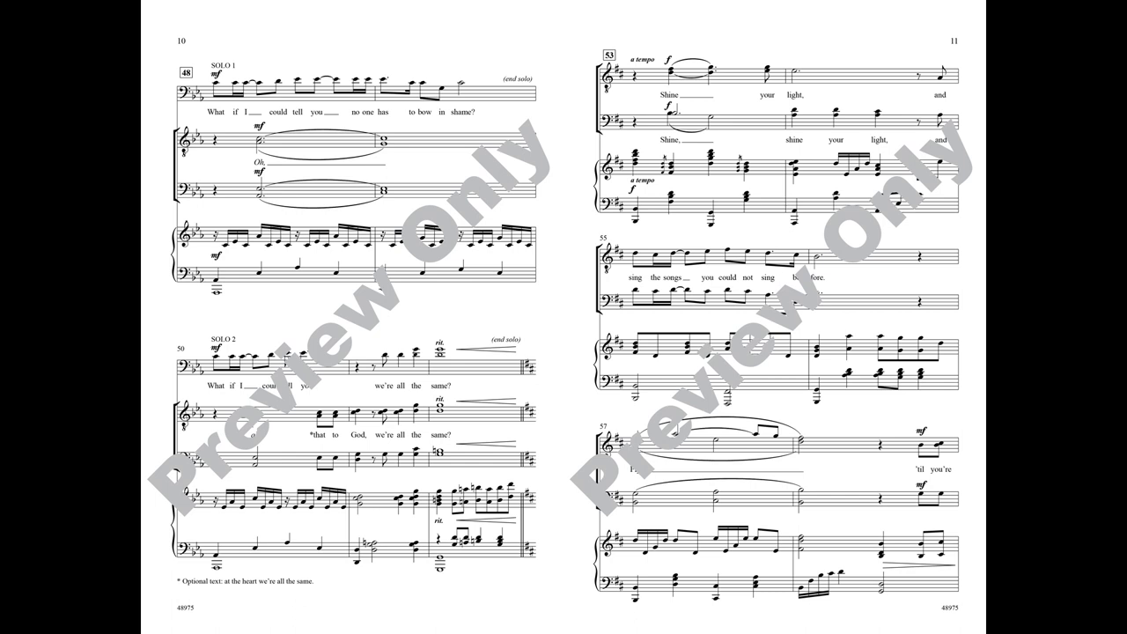
scroll("down", 3)
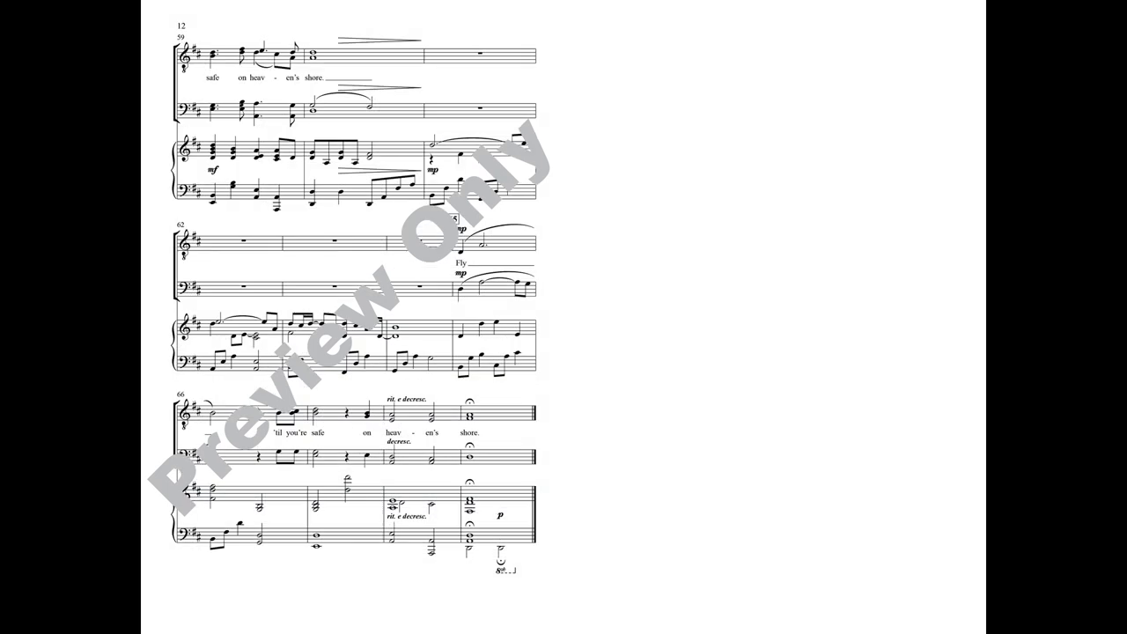